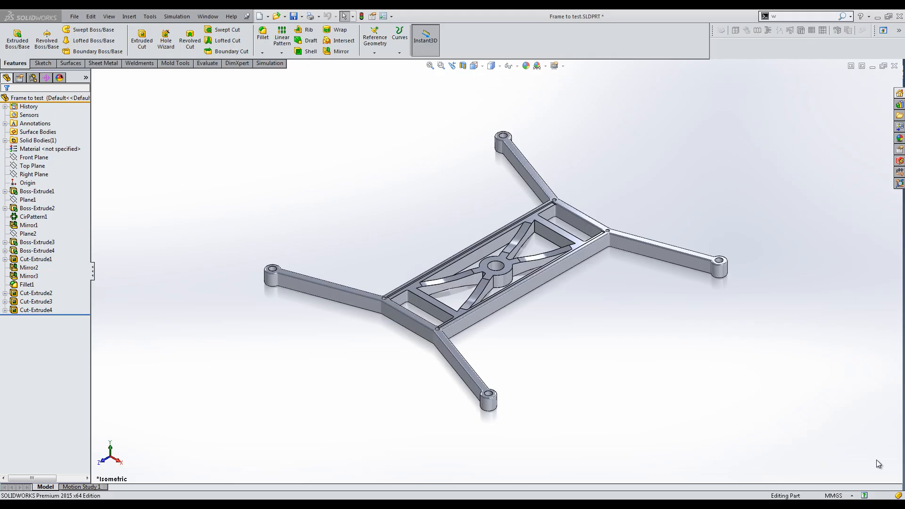
mouse_move(748, 451)
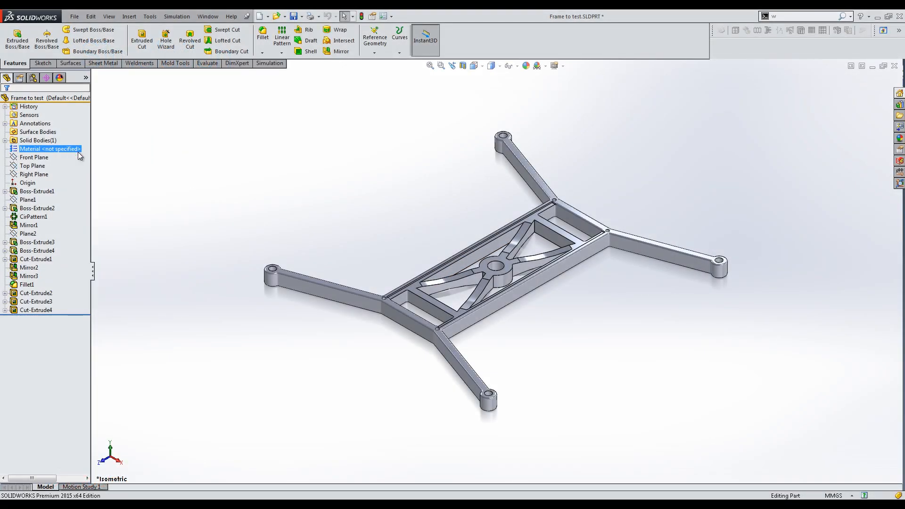
- Assign ABS plastic from the material library to the drone frame part
double_click(49, 149)
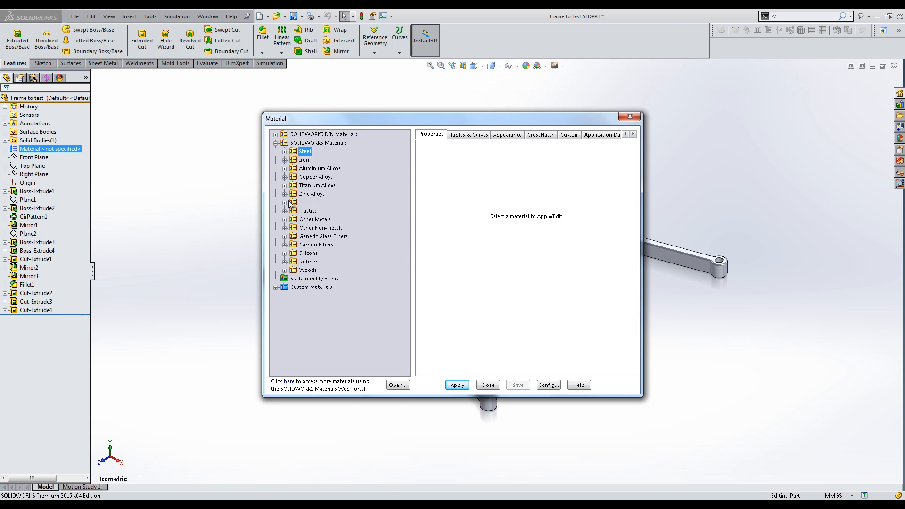
click(284, 210)
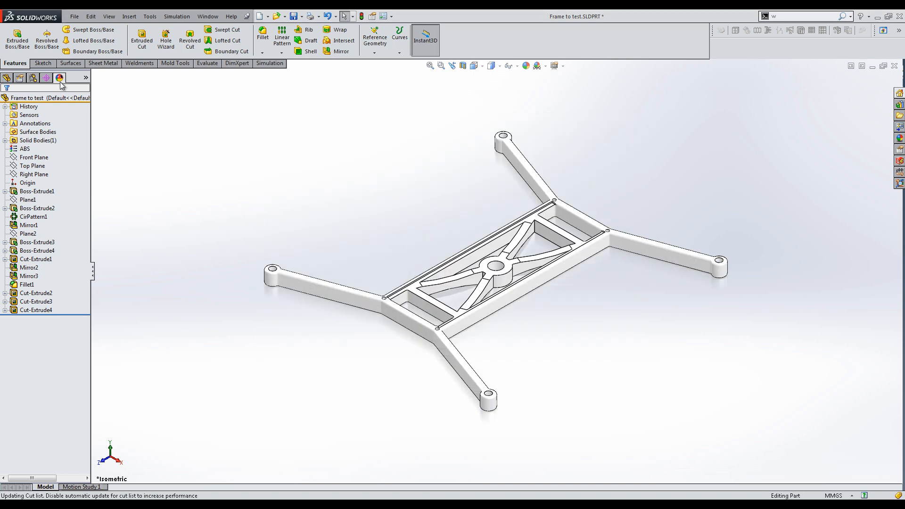
- Apply a black appearance to the whole frame part via the DisplayManager
click(59, 77)
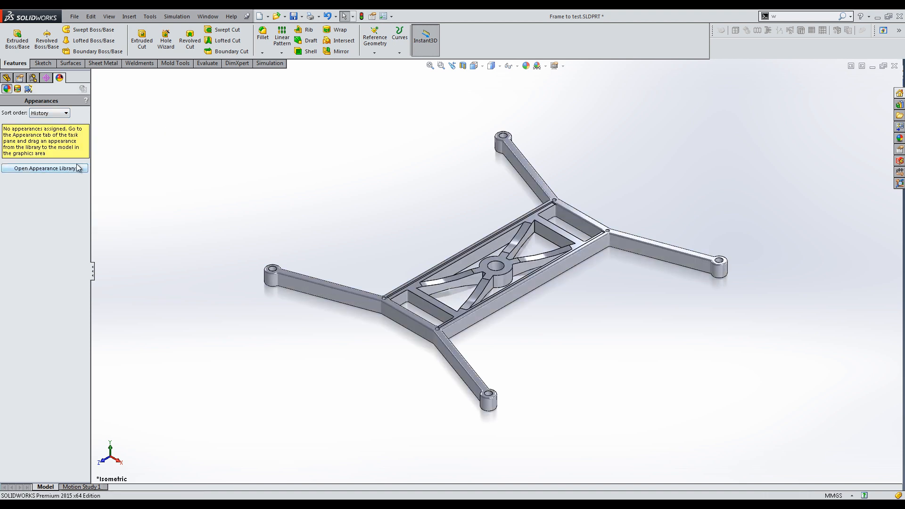
right_click(49, 97)
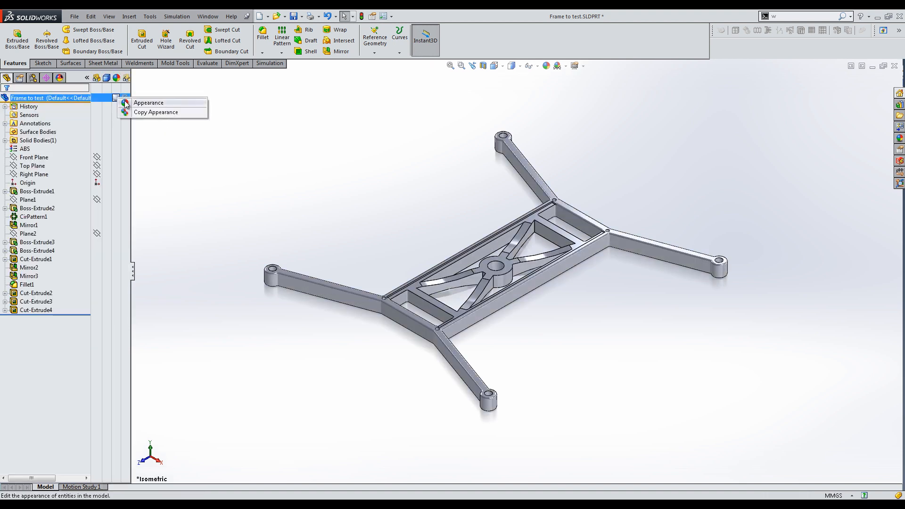
click(148, 102)
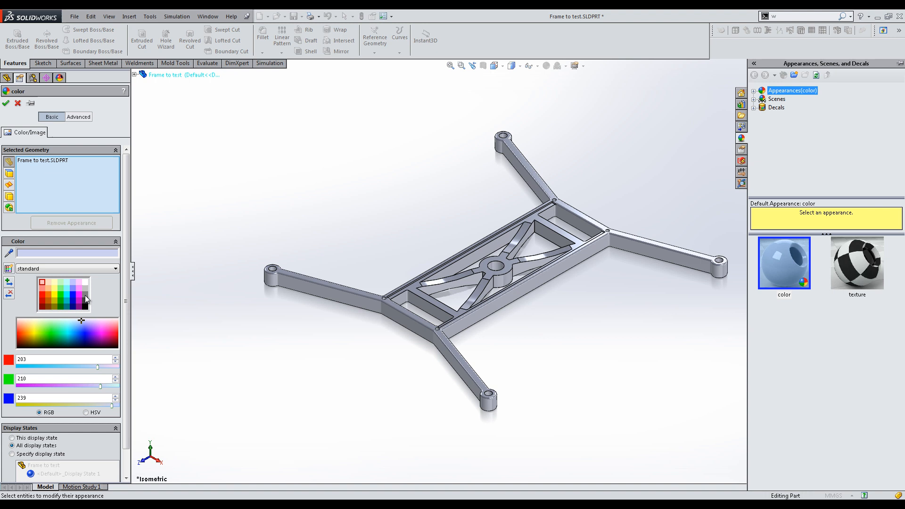
click(6, 103)
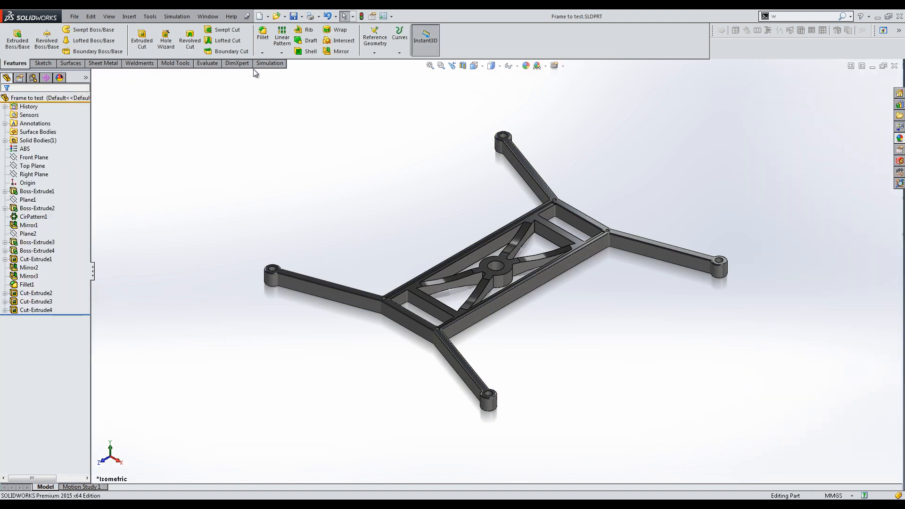
- Enable the SOLIDWORKS Simulation add-in from Tools > Add-Ins and confirm
right_click(269, 63)
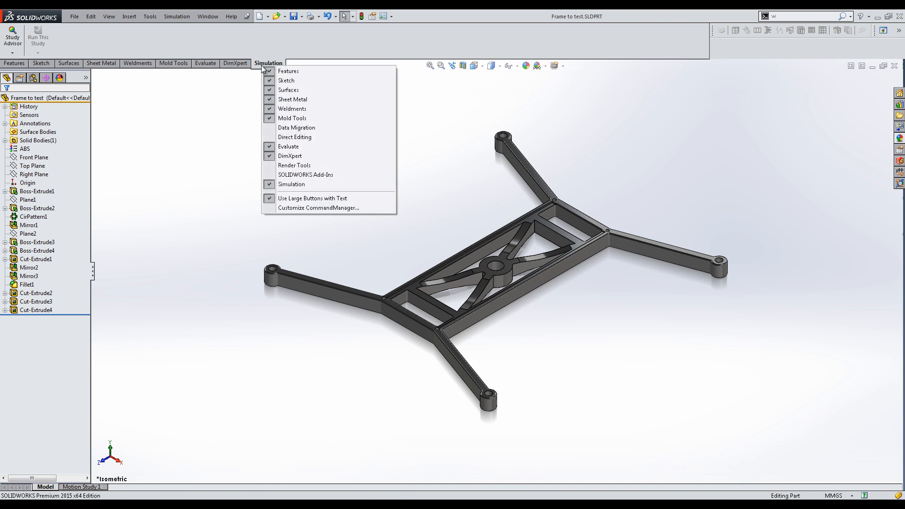
click(150, 16)
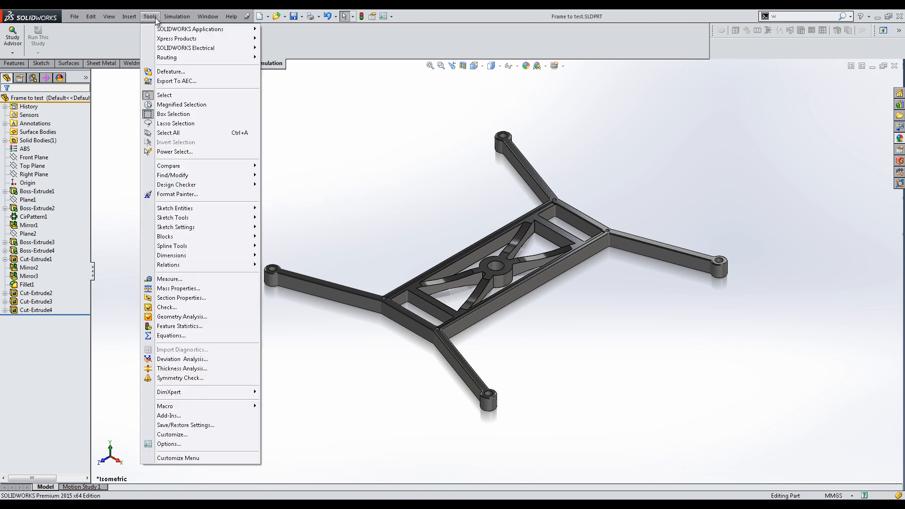
click(173, 416)
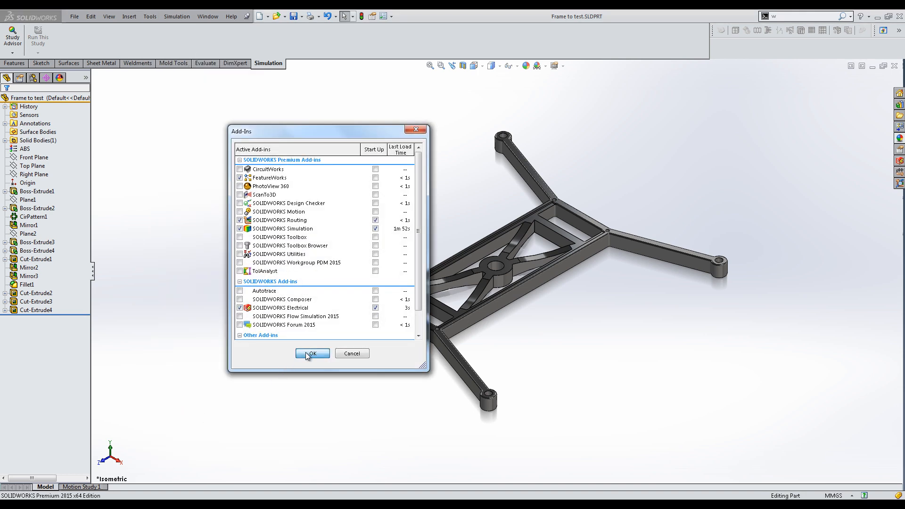
click(312, 354)
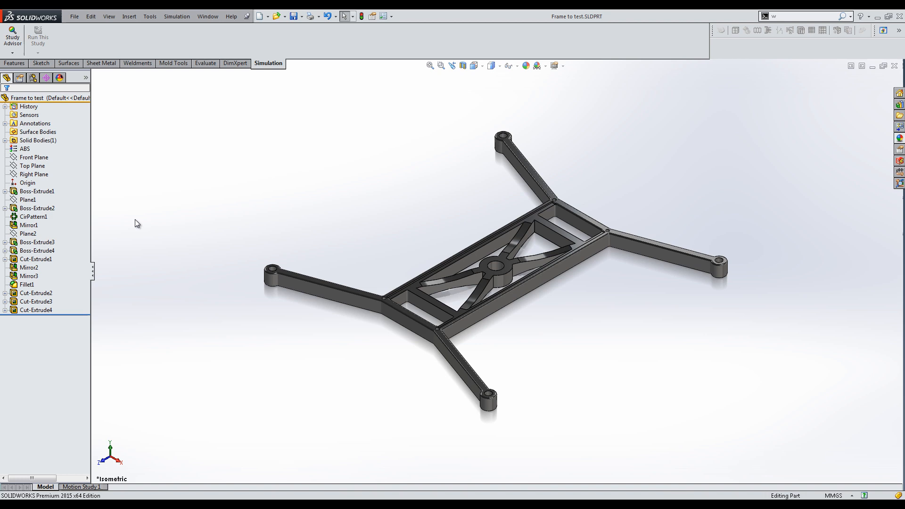
- Create a new static study named Frame Test and dismiss the Simulation Advisor
click(12, 37)
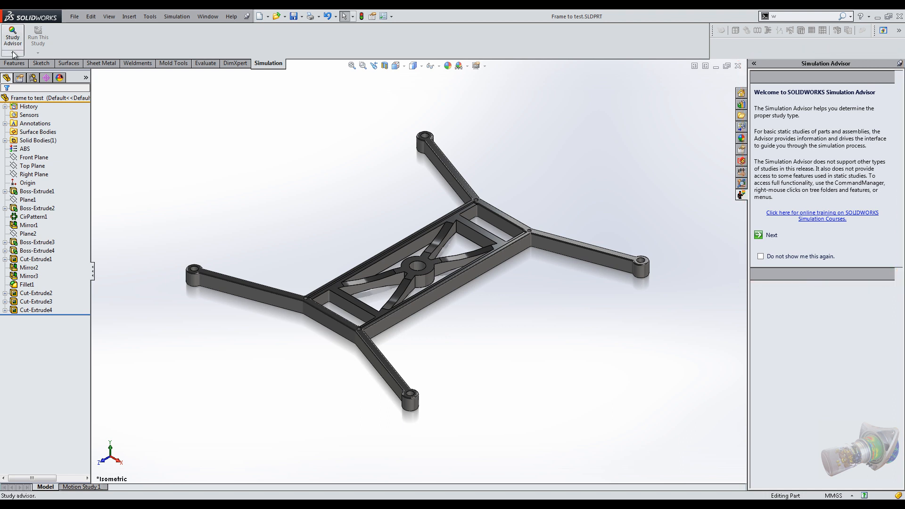
click(12, 38)
text(Frame Test)
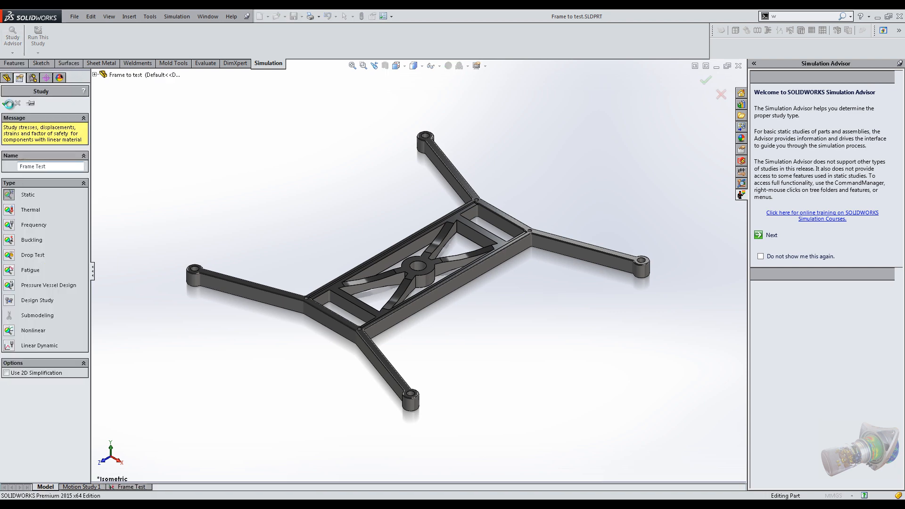
click(706, 79)
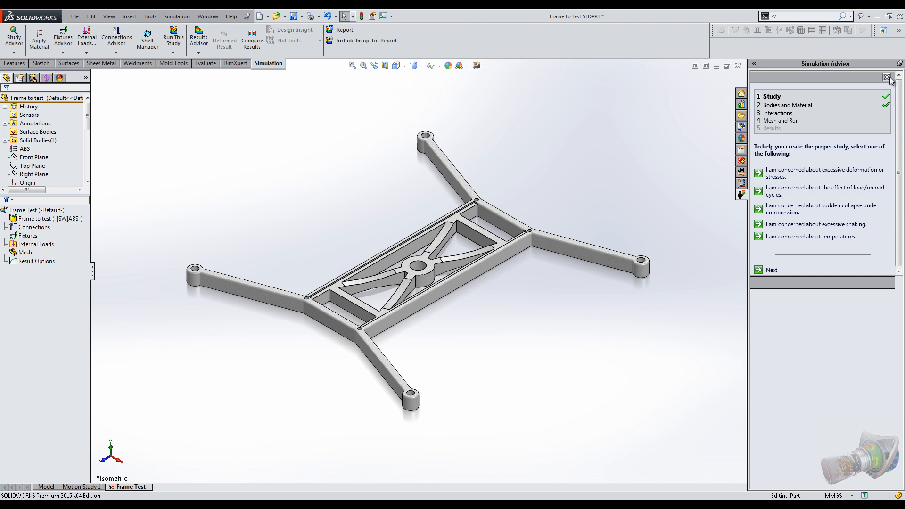
click(889, 76)
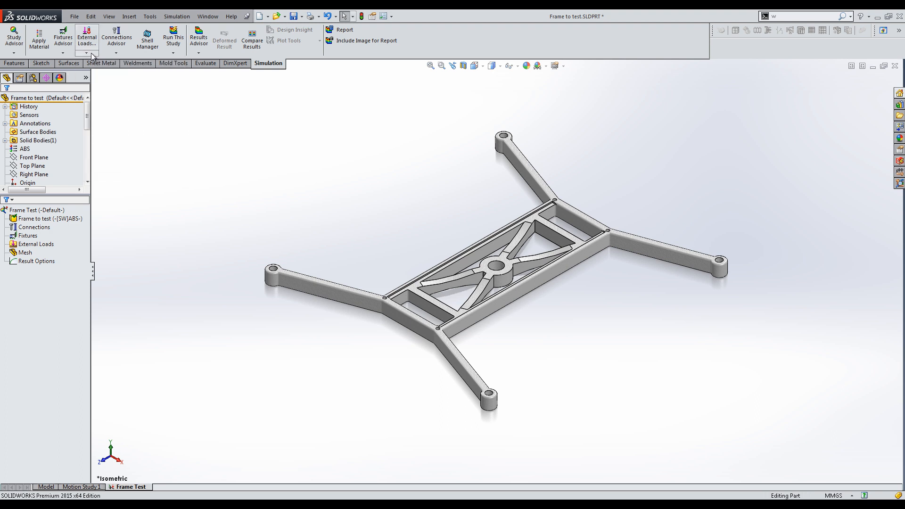
- Apply Fixed Geometry to the central hole and small arm-hole faces, then begin a force load
click(28, 182)
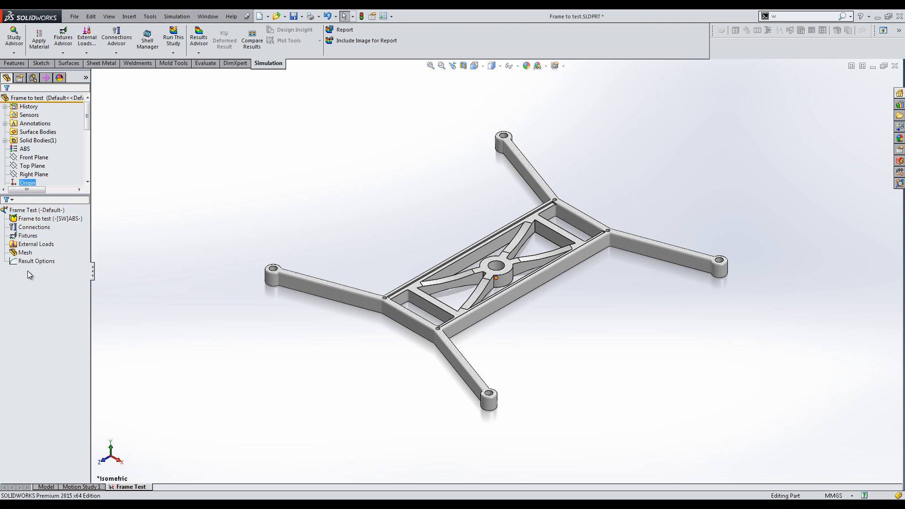
right_click(28, 235)
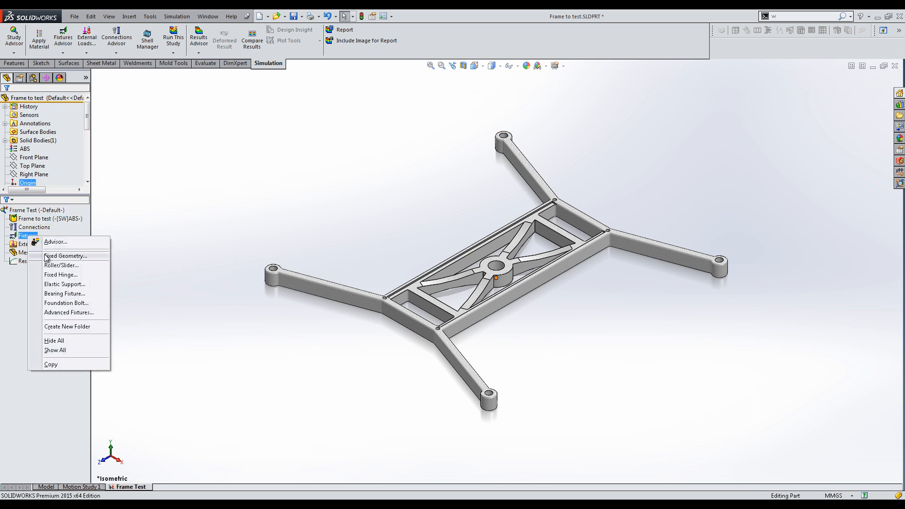
click(65, 256)
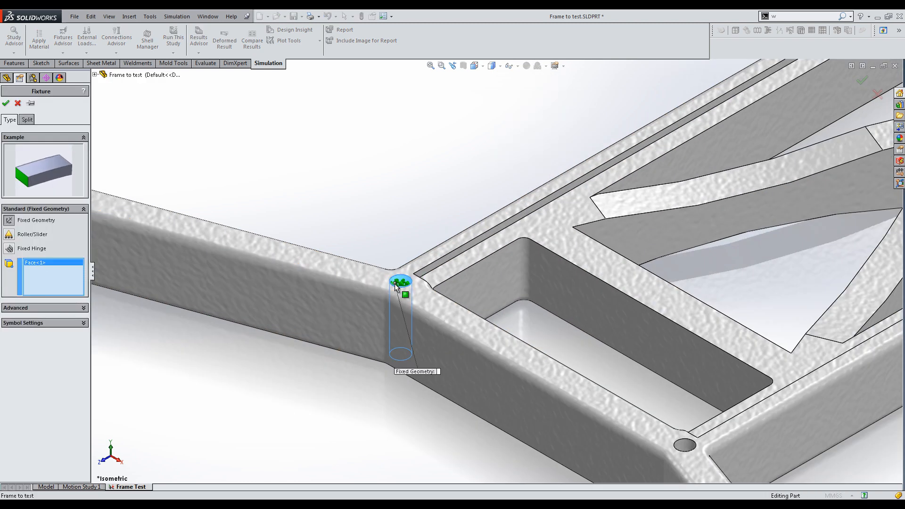
click(740, 193)
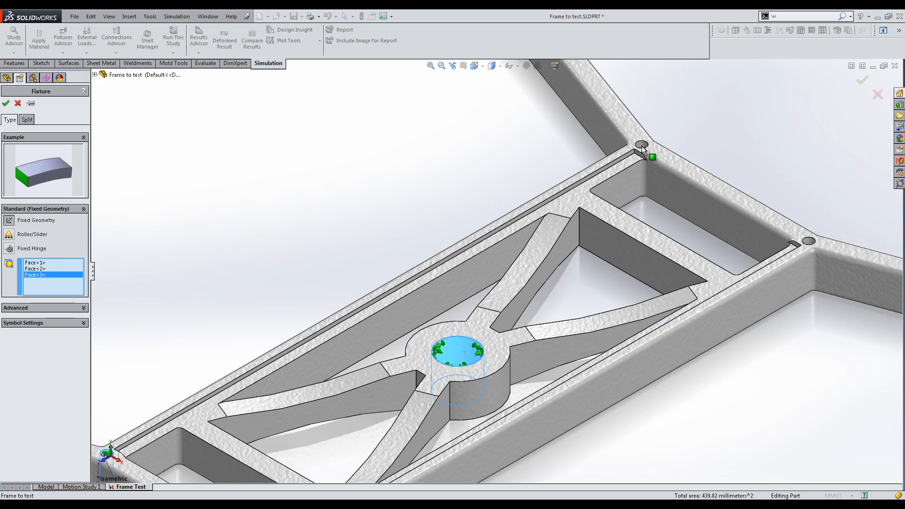
click(808, 243)
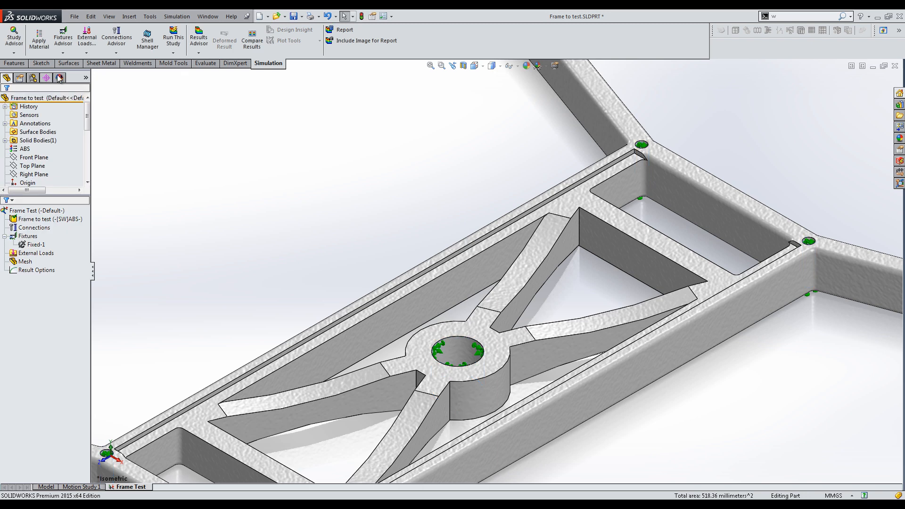
click(116, 38)
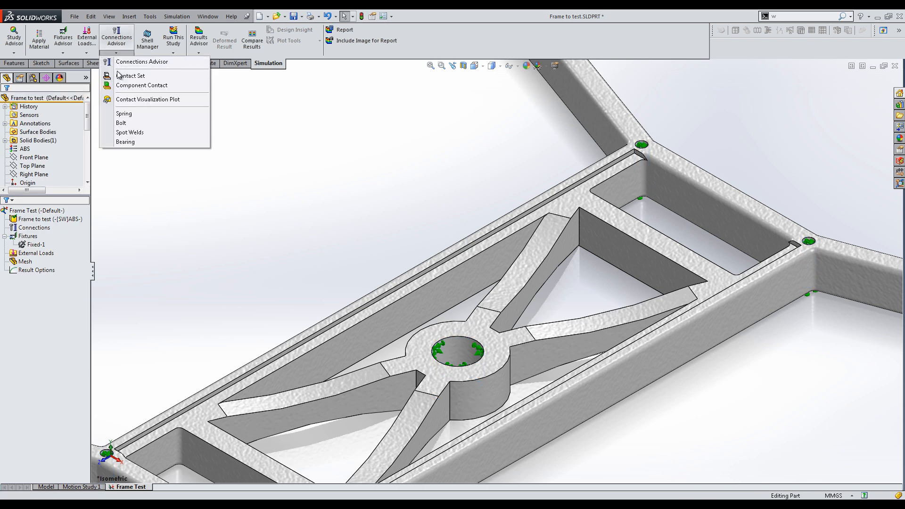
mouse_move(141, 171)
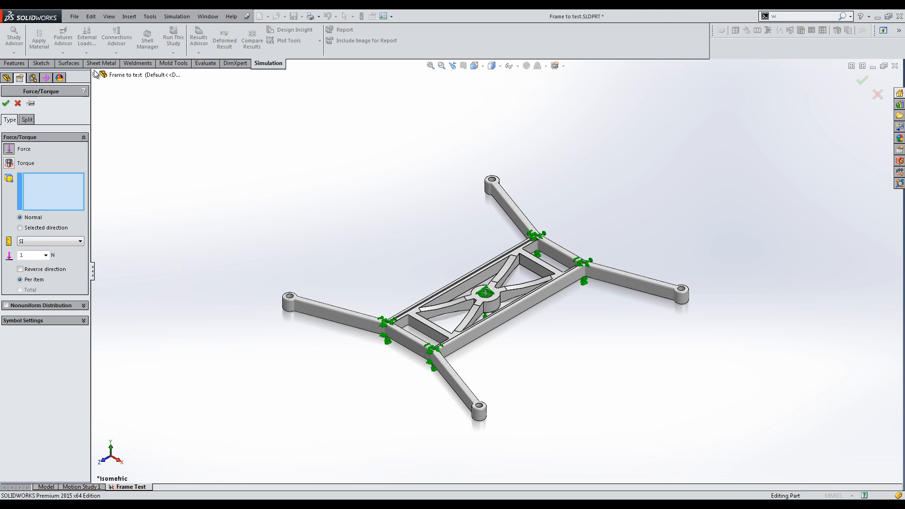
- Apply a 5 N force load to the selected frame faces
click(418, 315)
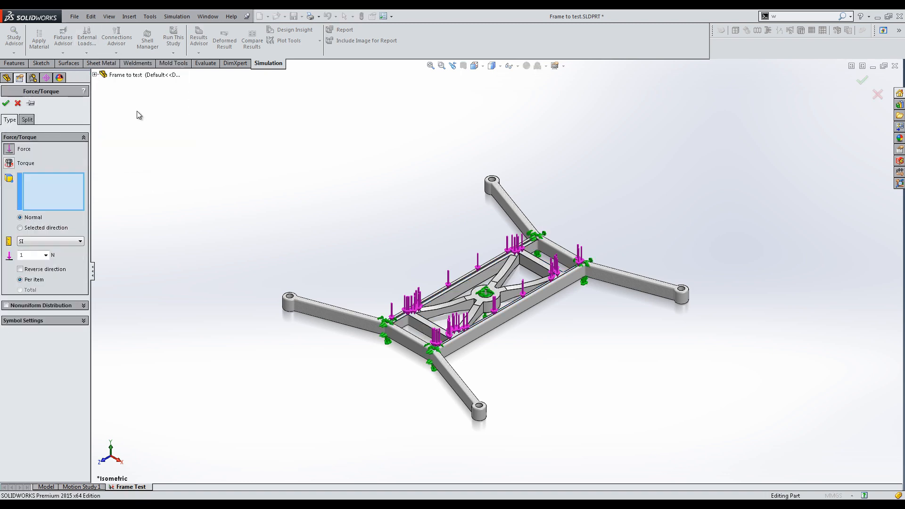
scroll(up, 3)
text(5)
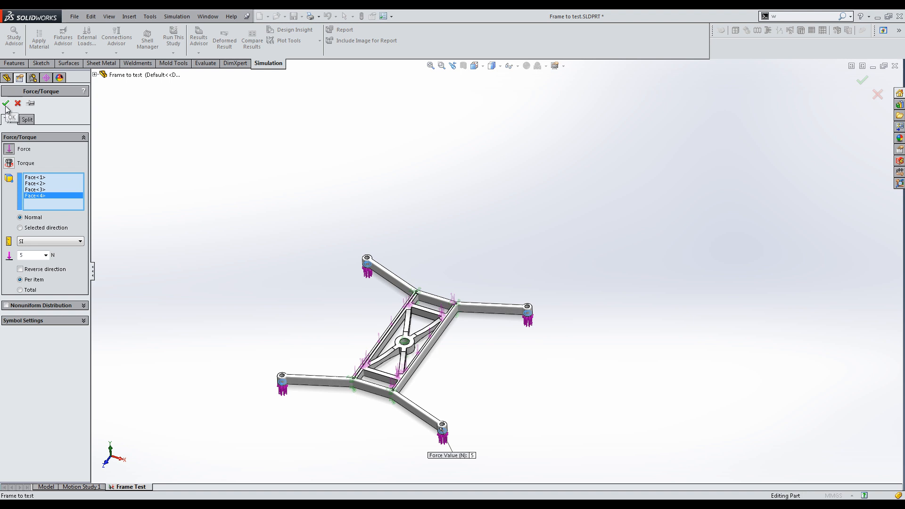
click(5, 103)
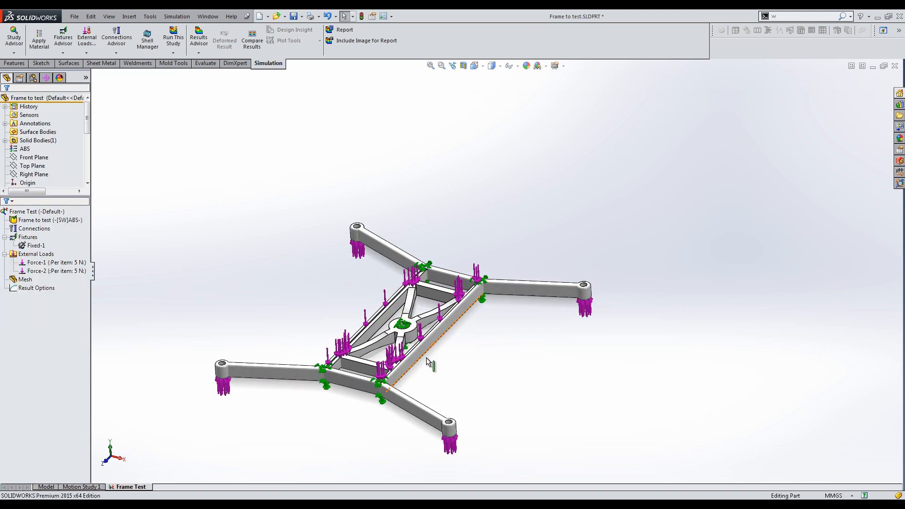
- Generate a solid mesh of the frame with density raised toward Fine
right_click(25, 279)
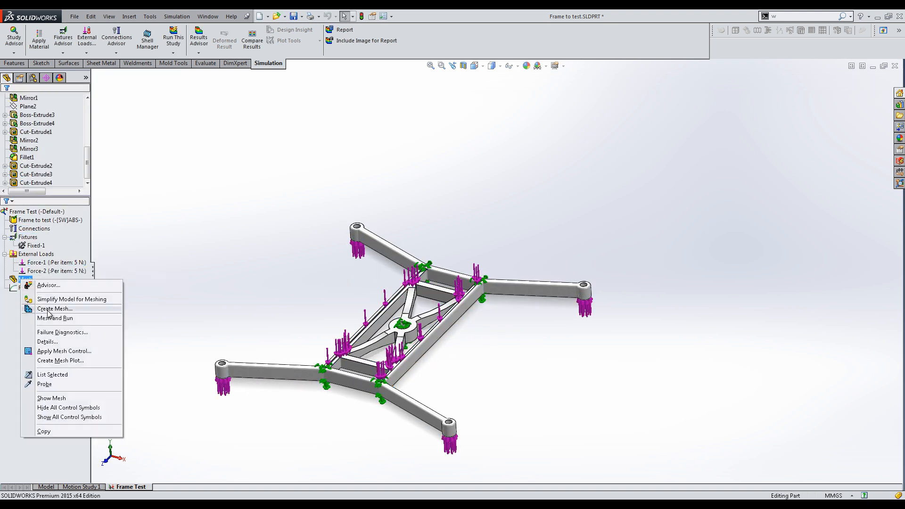
click(55, 308)
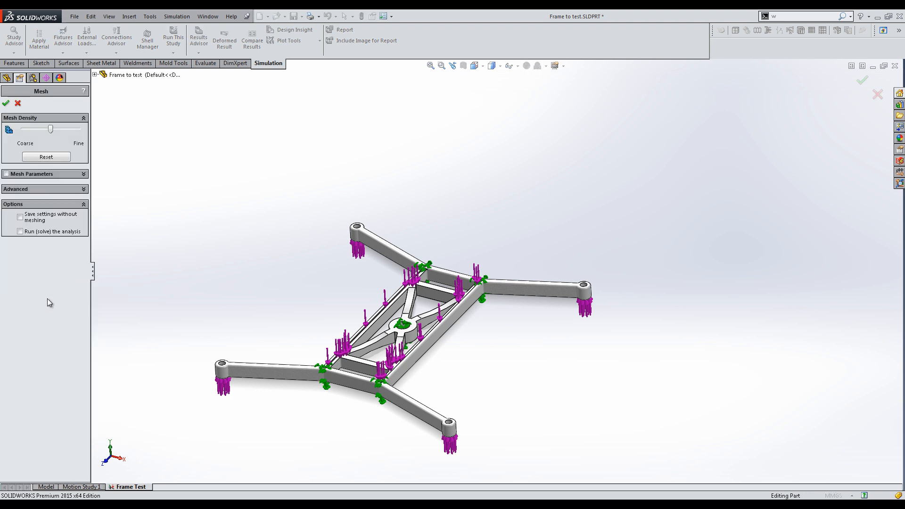
drag(50, 129, 69, 133)
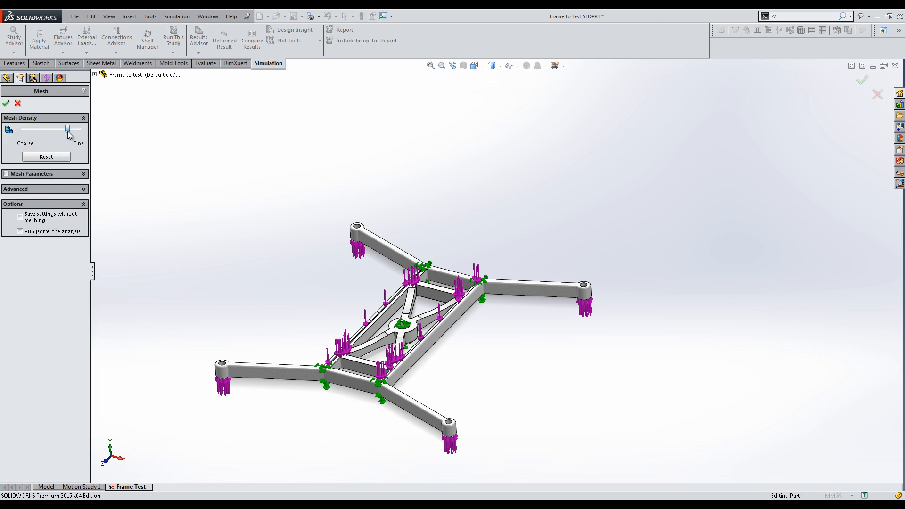
click(5, 174)
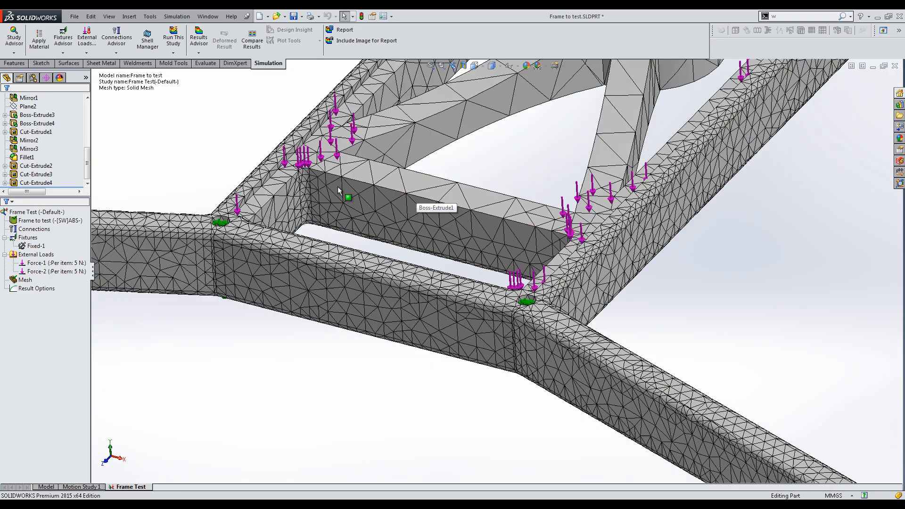
right_click(26, 280)
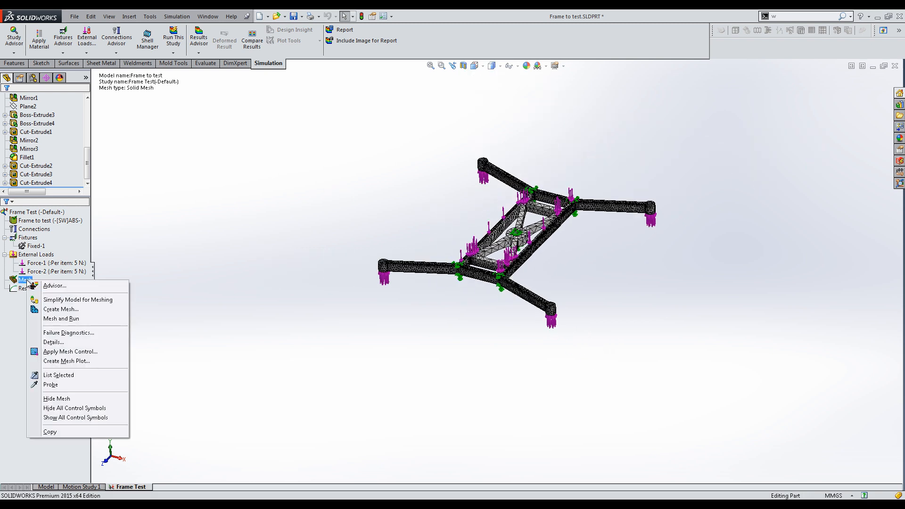
mouse_move(172, 38)
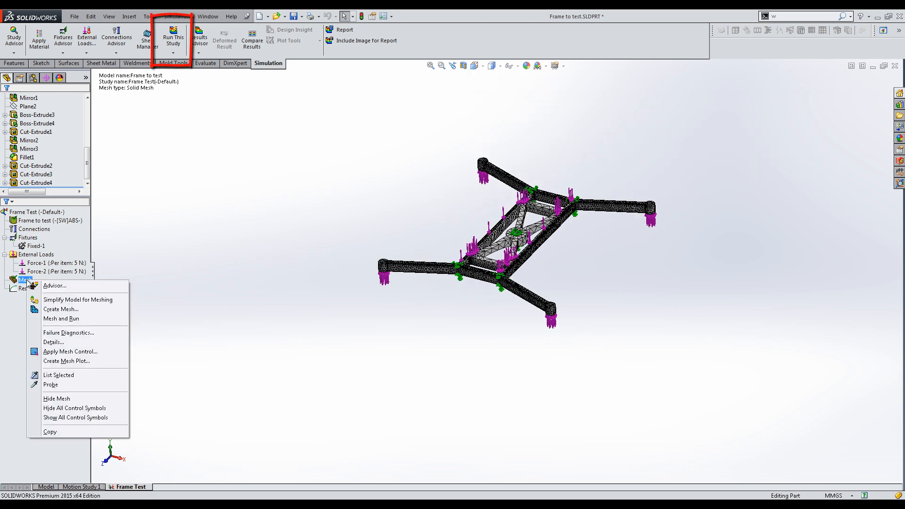
mouse_move(60, 318)
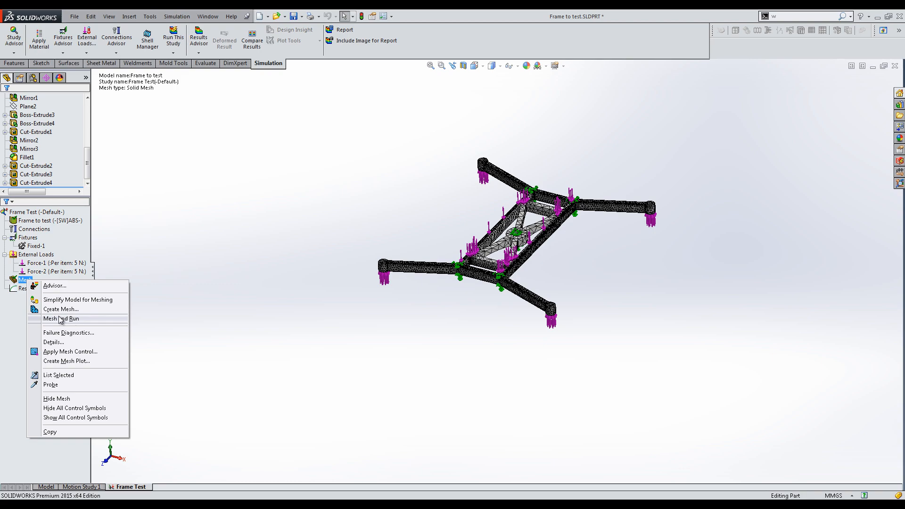
- Run the Frame Test study to solve for von Mises stress results
click(60, 319)
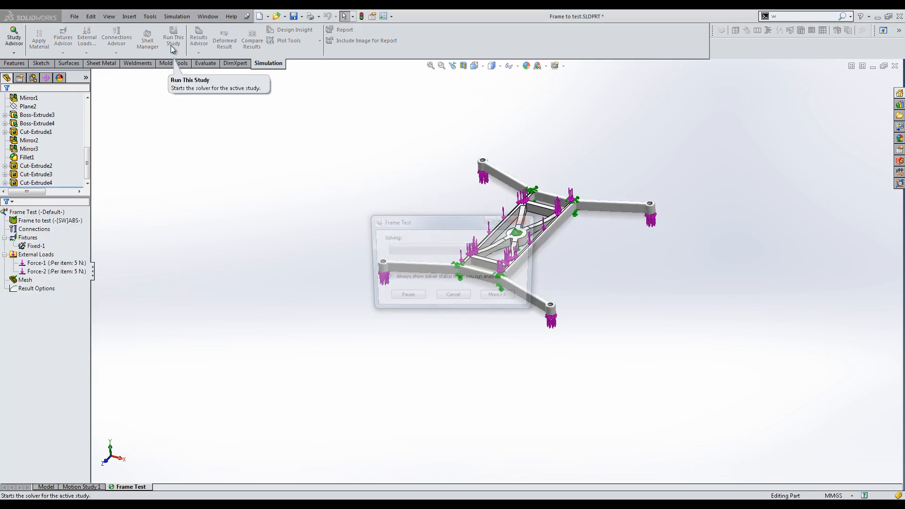
click(174, 38)
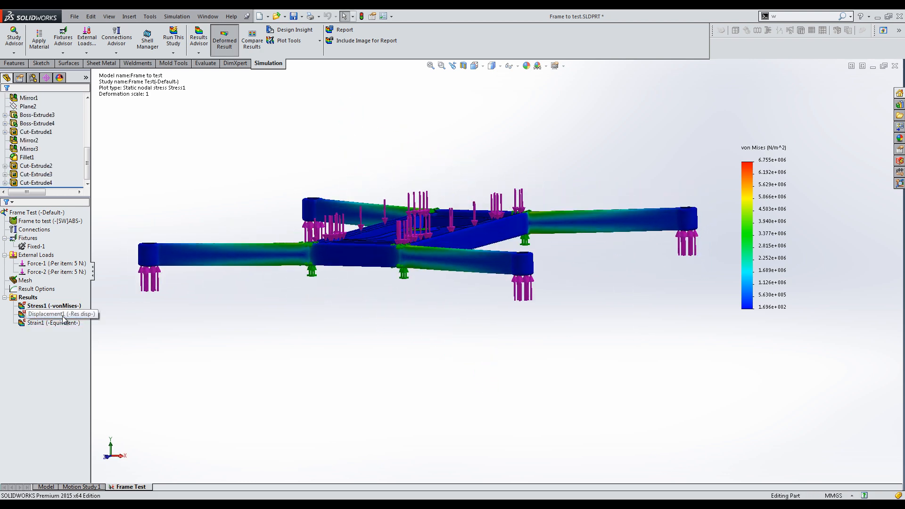
- Show the Displacement1 result with the exaggerated deformed shape turned off
right_click(47, 313)
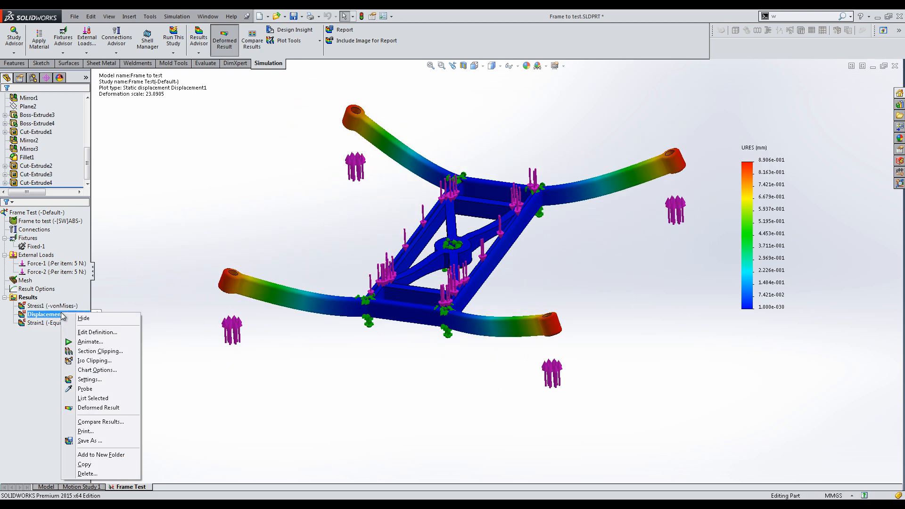
click(97, 332)
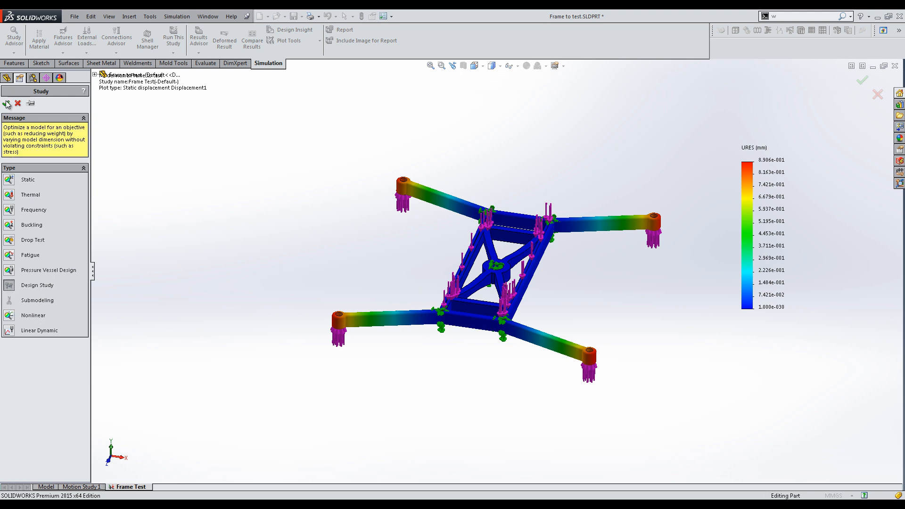
- Create Design Study 1 and define Center Cyl Diam and Rib Thickness dimension parameters
click(37, 285)
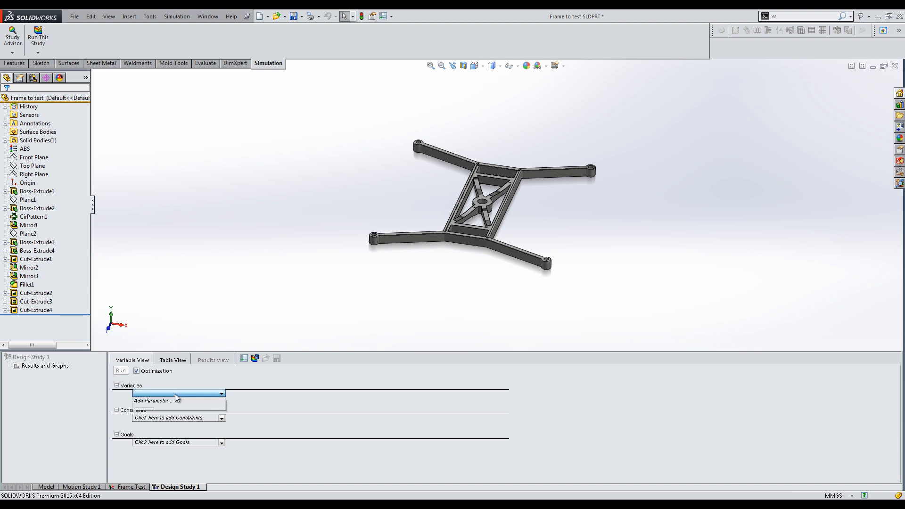
click(153, 401)
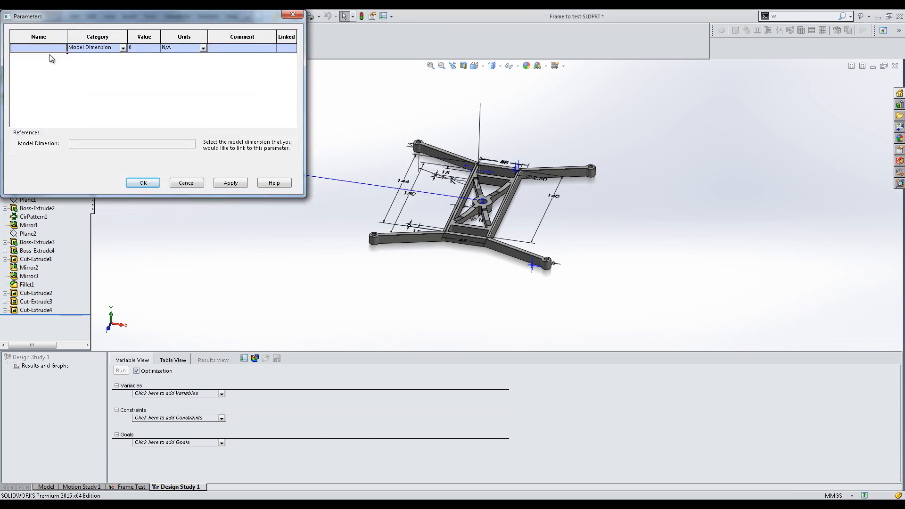
text(Center Cyl Diam)
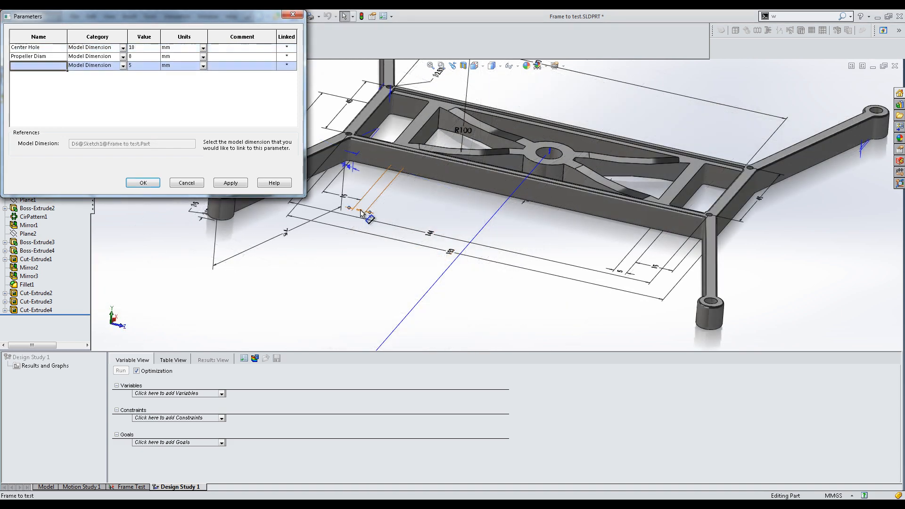
text(Rib Thickness)
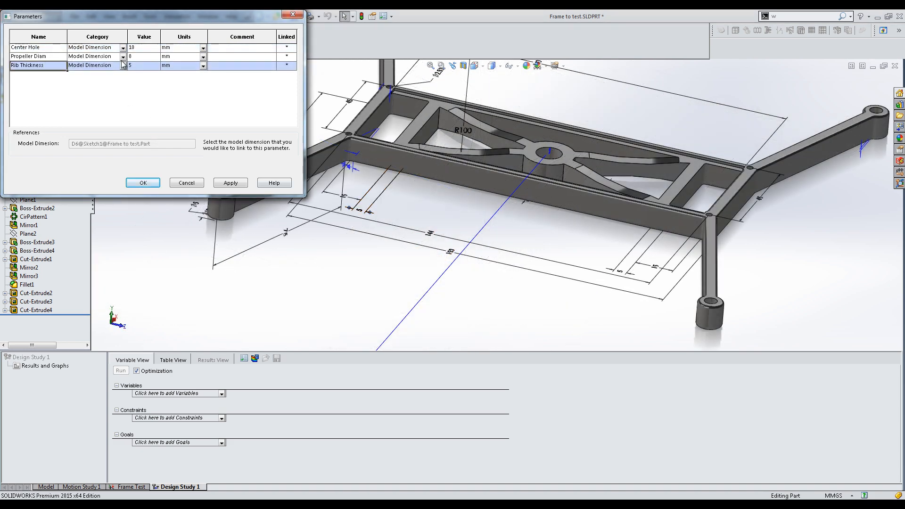
click(142, 182)
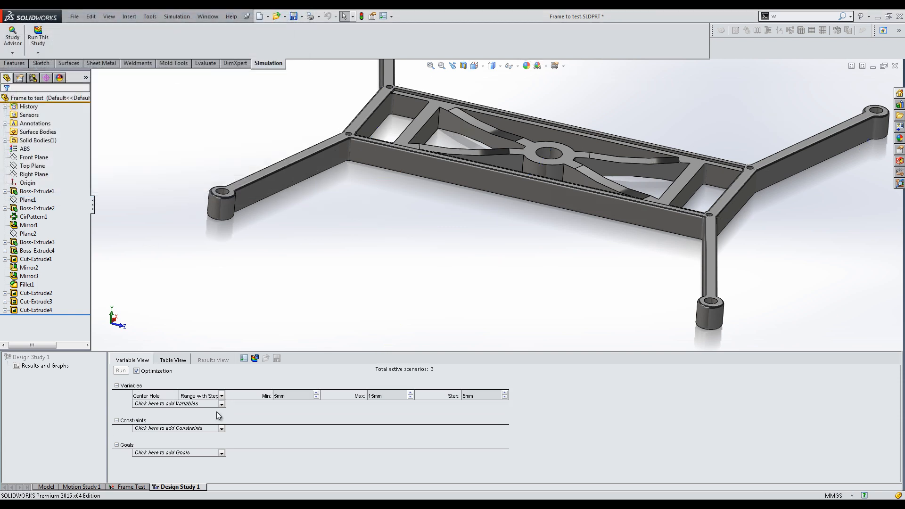
- Set the Center Hole range and add Rib Thickness as a ranged study variable
triple_click(296, 395)
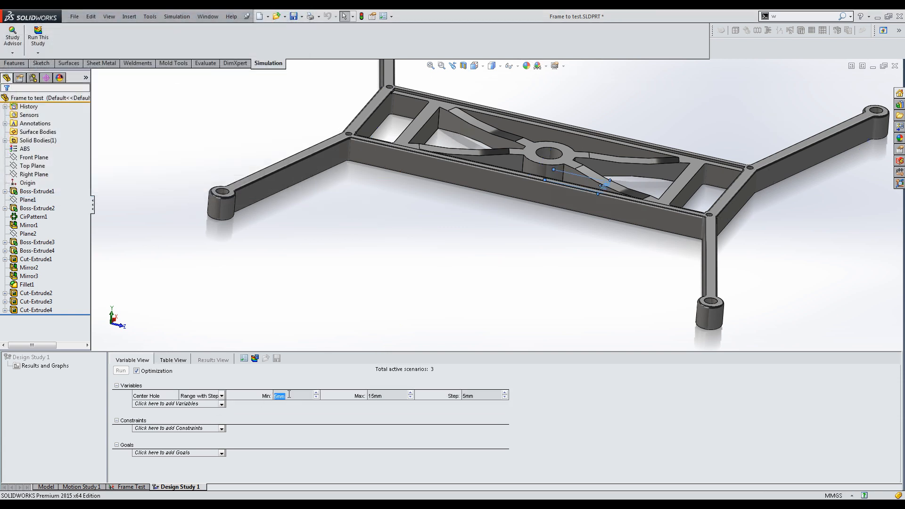
mouse_move(487, 397)
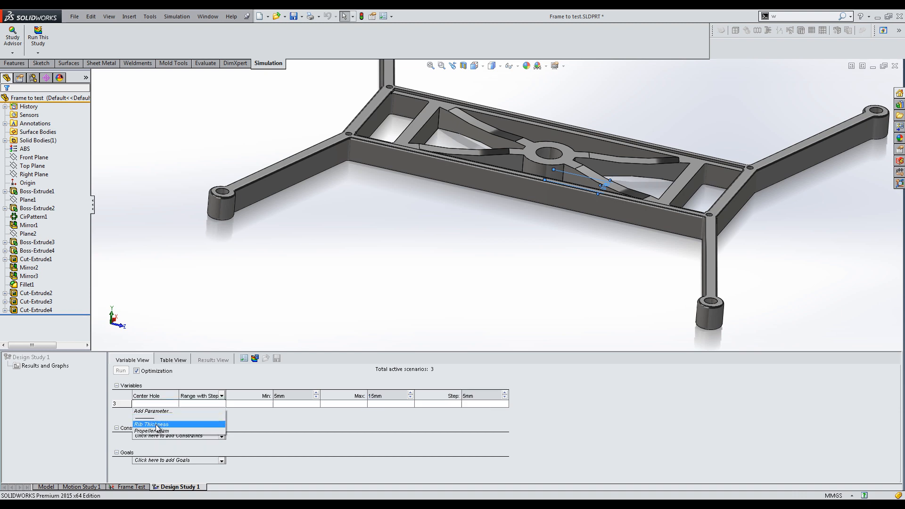
click(151, 425)
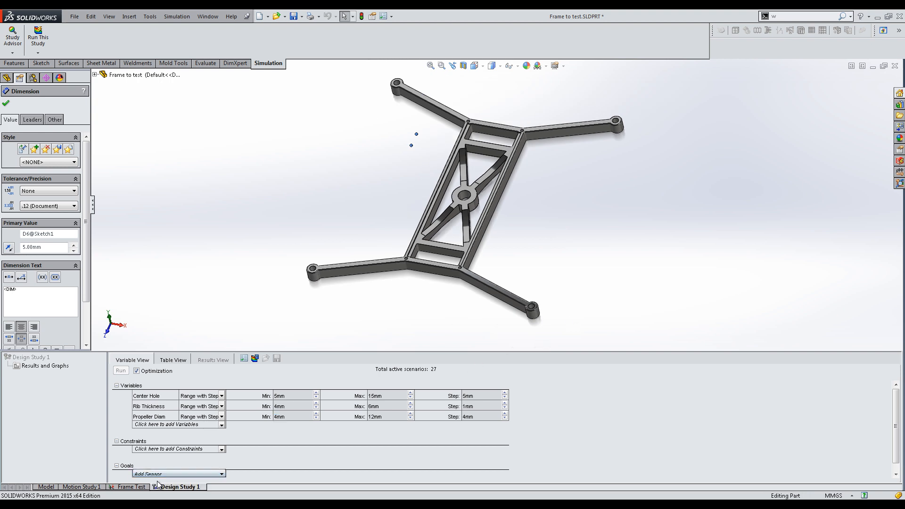
- Add a Mass Properties > Mass sensor as the Mass1 goal set to Minimize
click(177, 475)
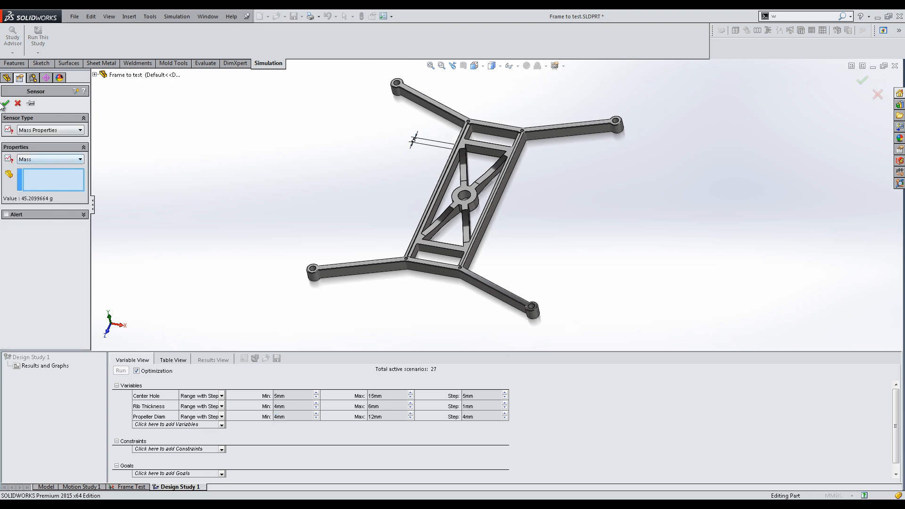
click(6, 104)
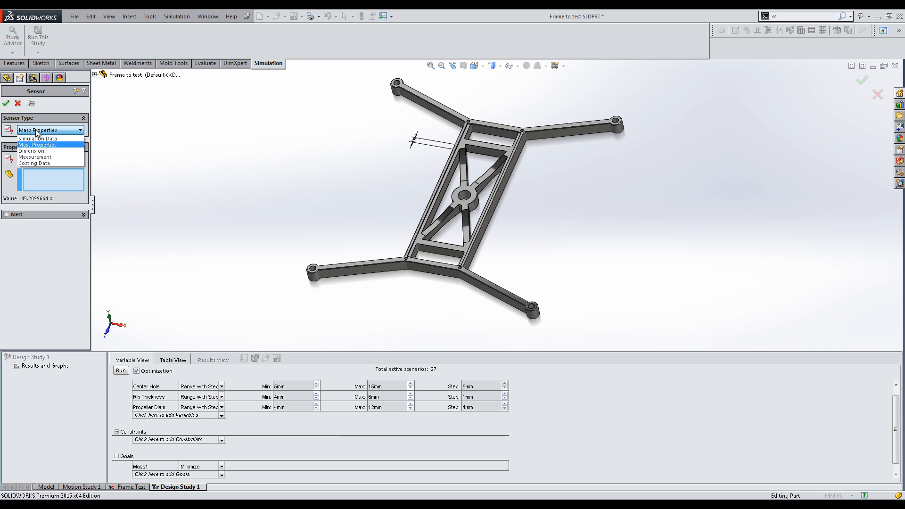
click(38, 138)
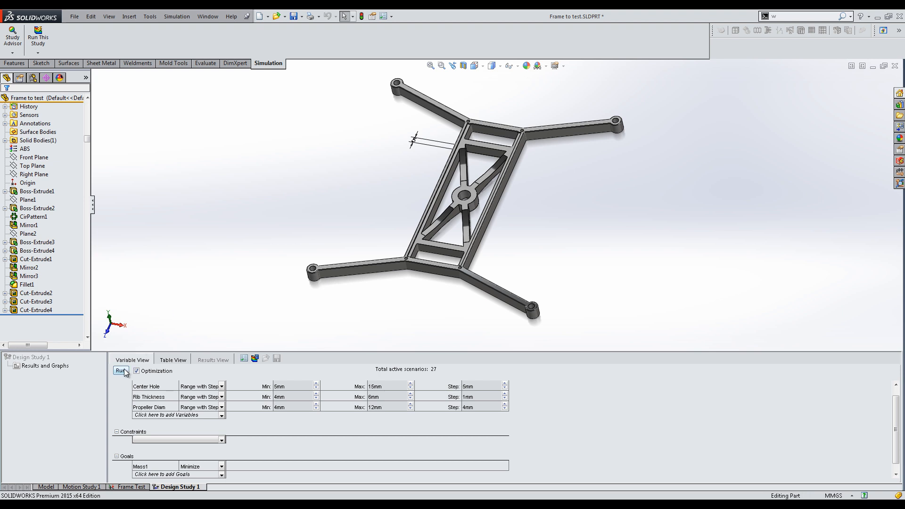
- Run the study, dismiss the rebuild warning, and compare Initial against optimal scenario 19 at 43.93 g
click(121, 370)
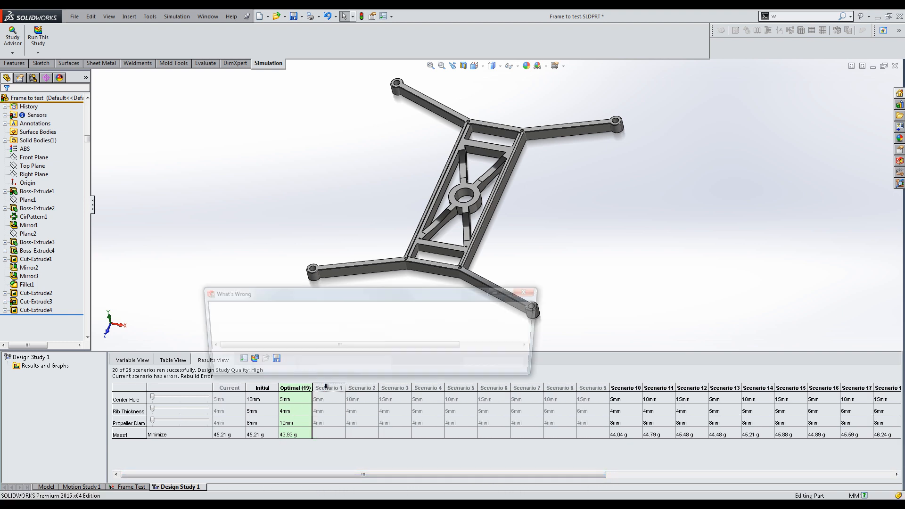
click(525, 294)
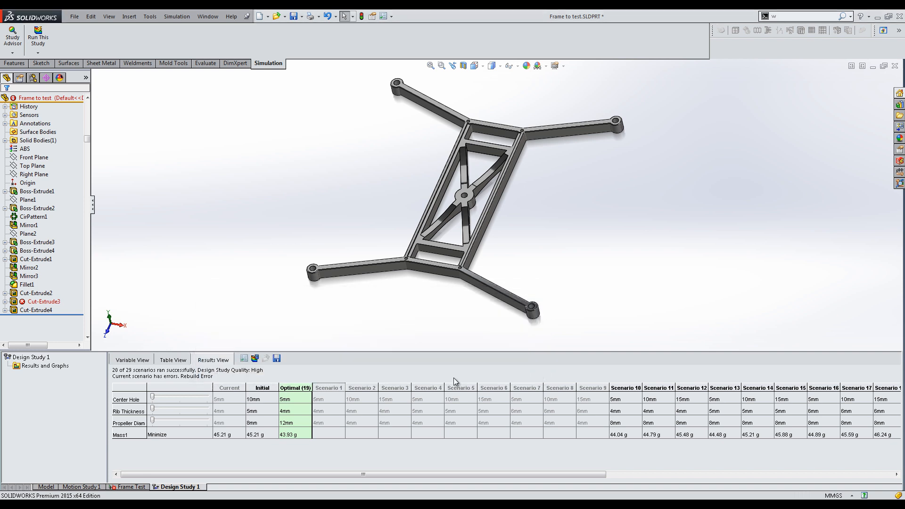
click(262, 387)
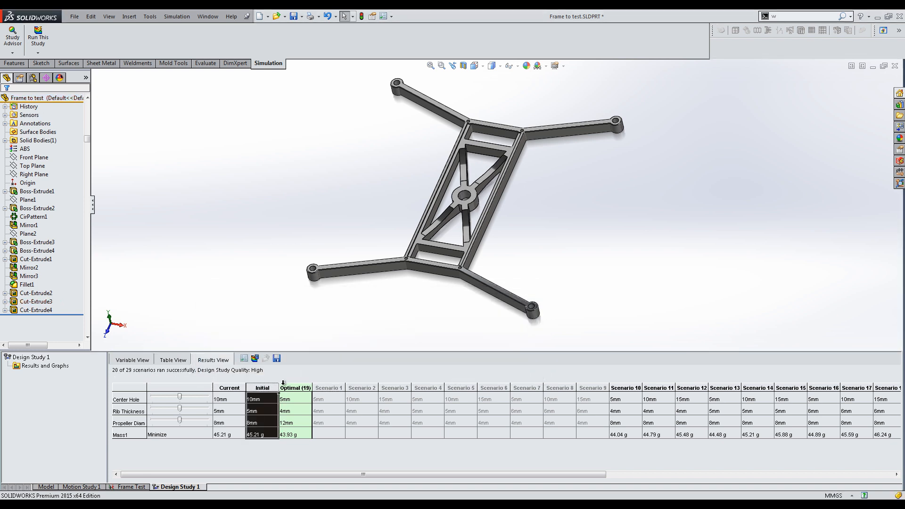
click(295, 388)
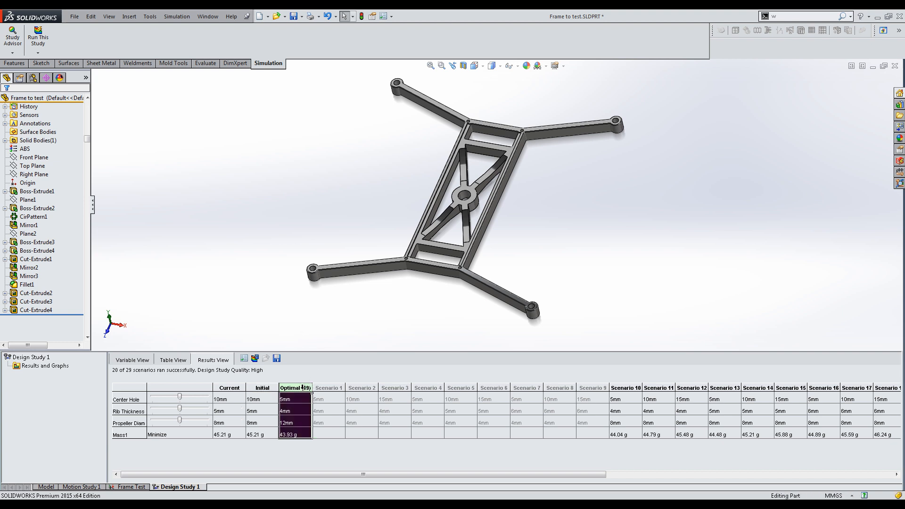